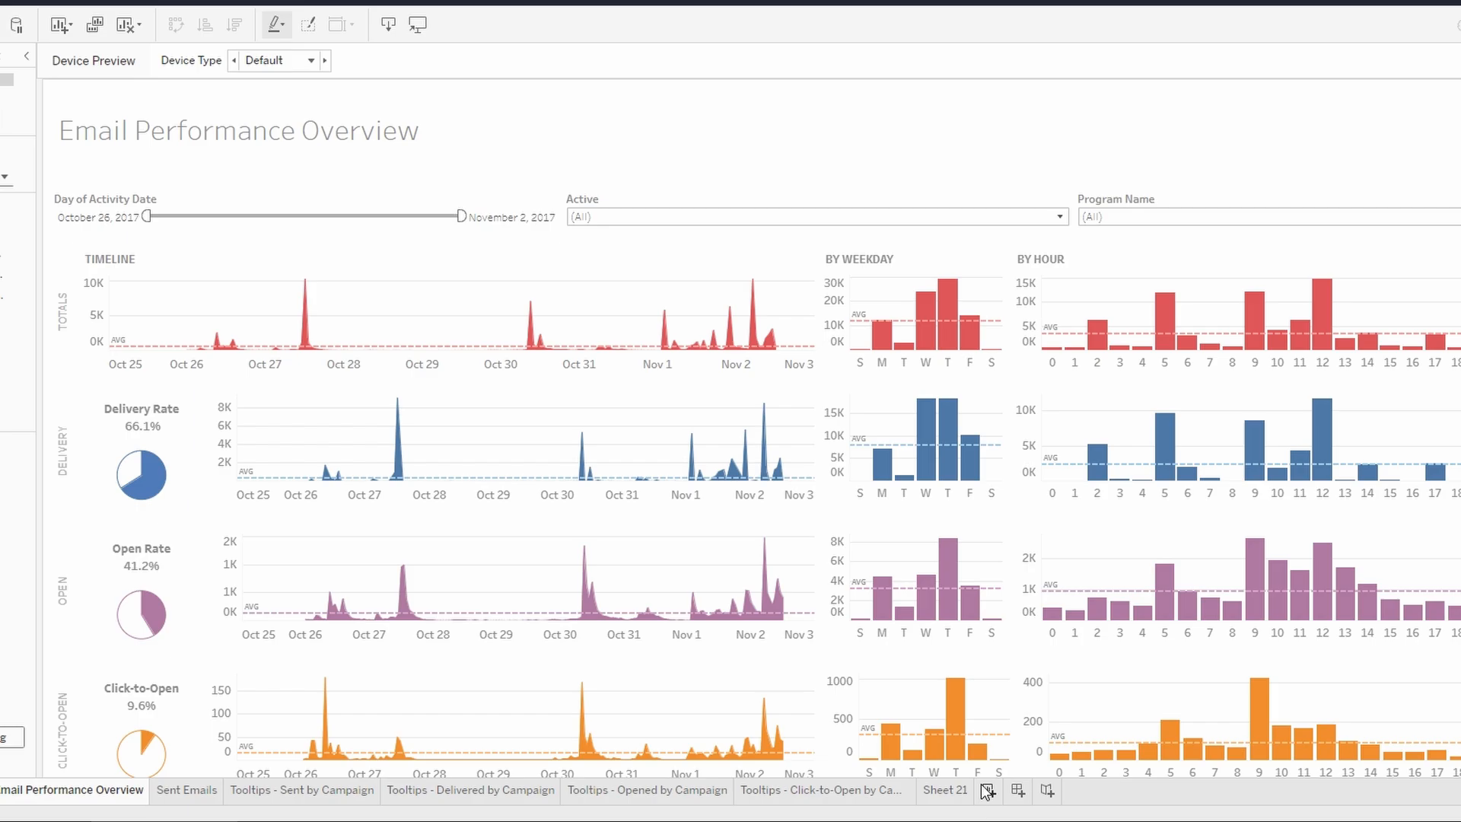
mouse_move(1016, 786)
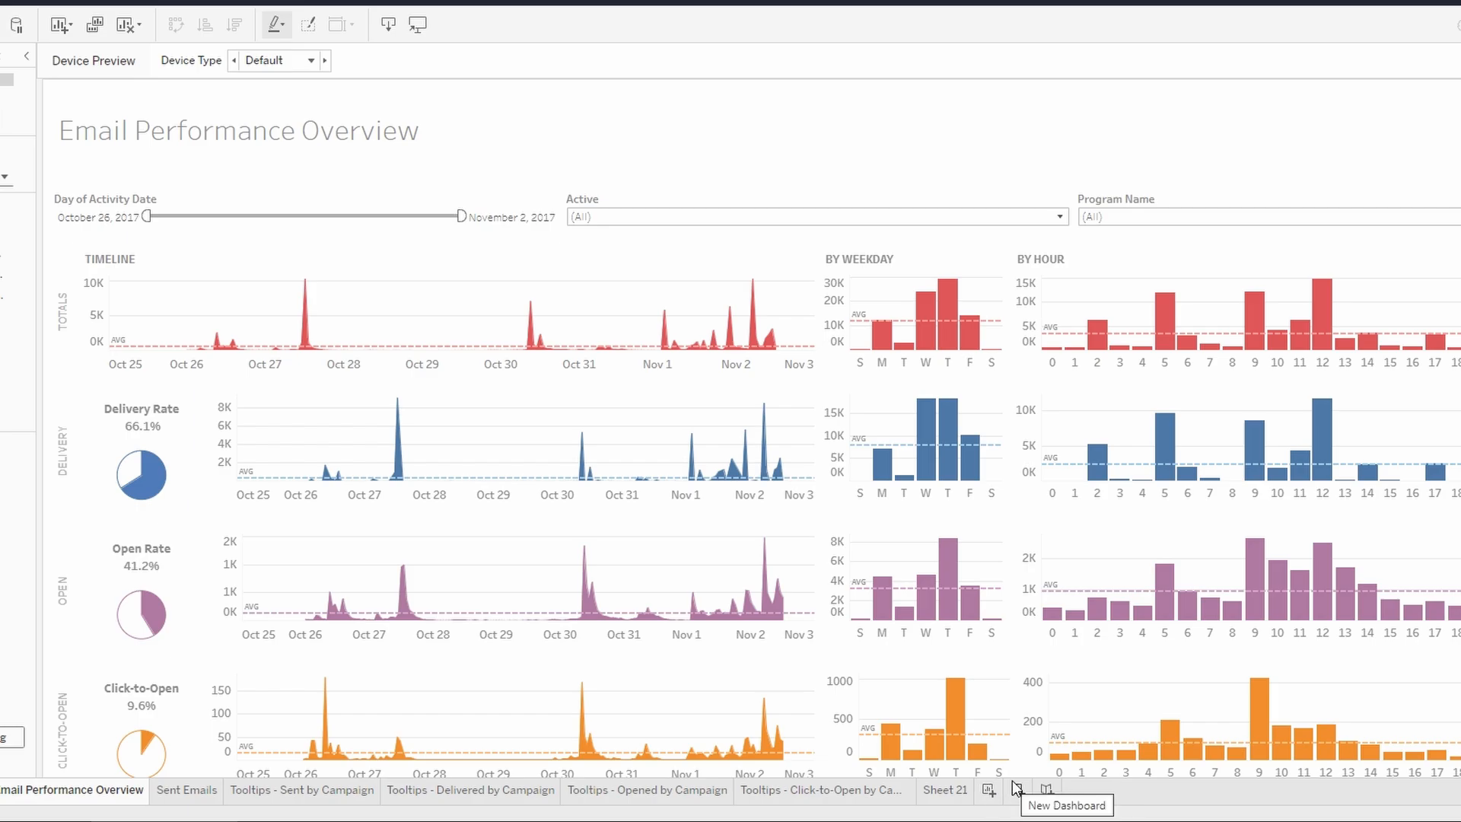
mouse_move(947, 790)
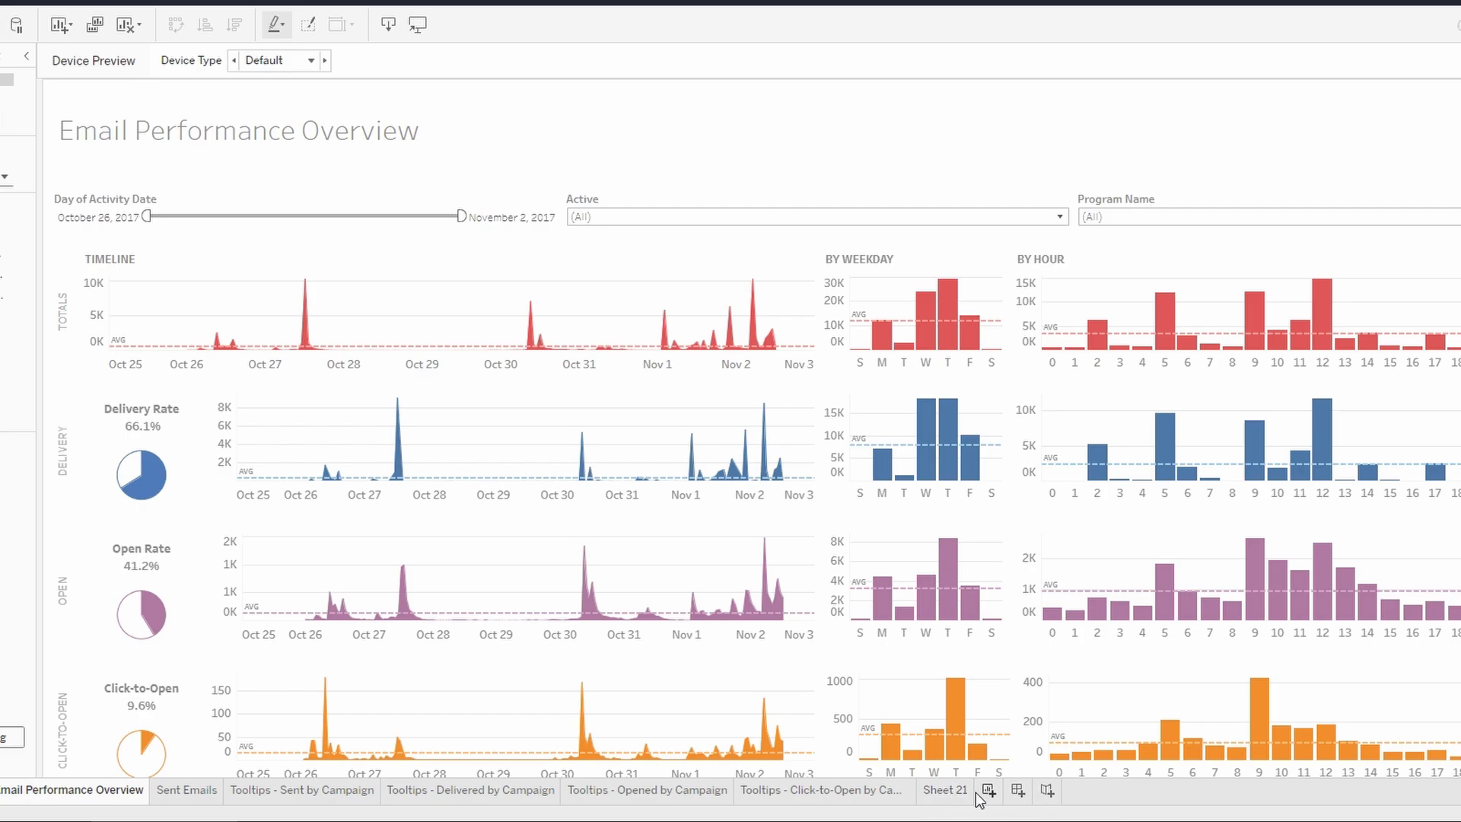
Create a new worksheet and begin renaming its title to 'Add a Hyperlink'
right_click(946, 790)
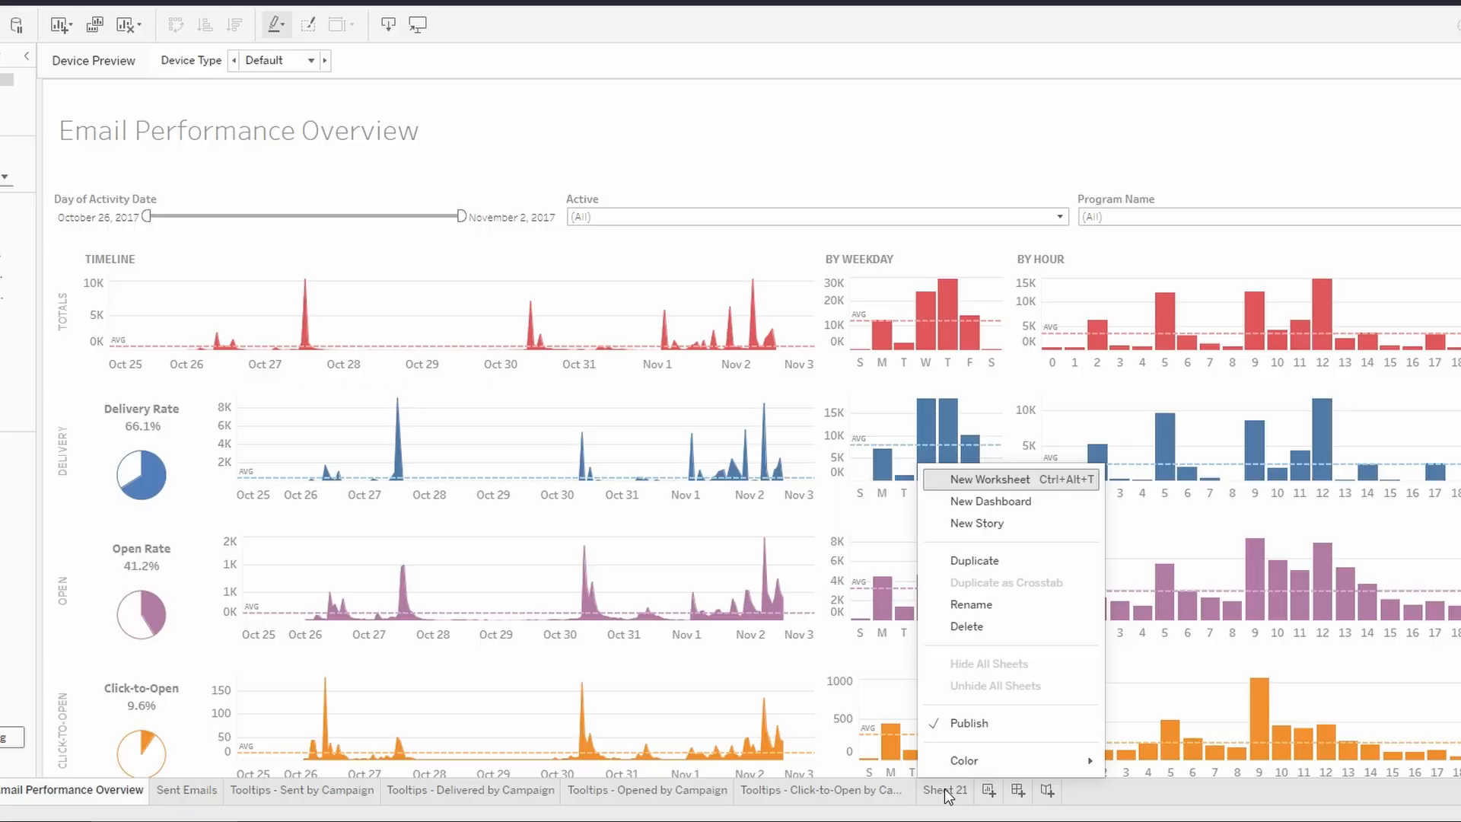
click(988, 478)
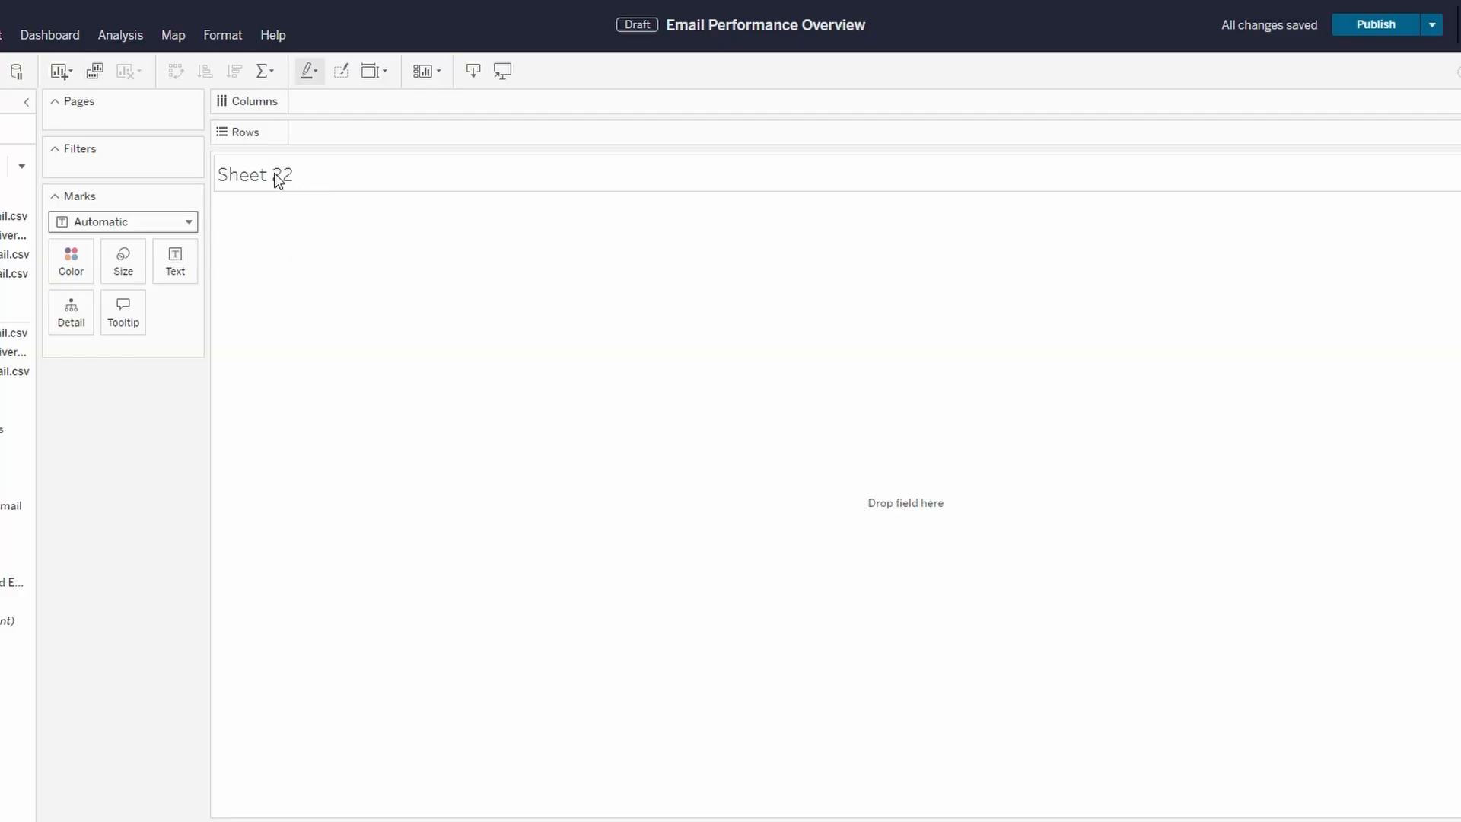
double_click(253, 174)
text(Add a Hyperlink)
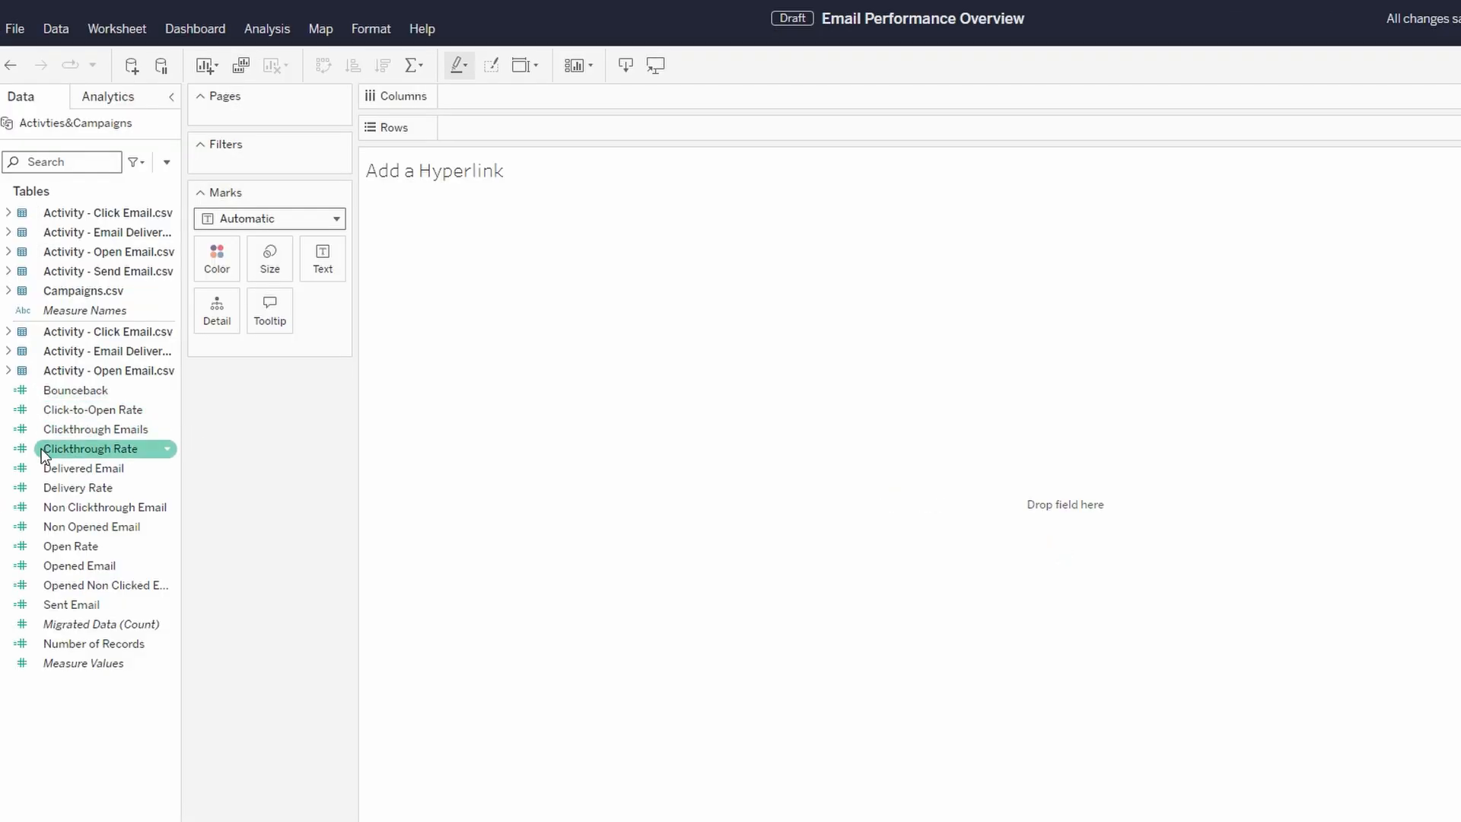
Chart Clickthrough Rate and Opened Non Clicked Emails as bars on Columns
drag(88, 448, 513, 96)
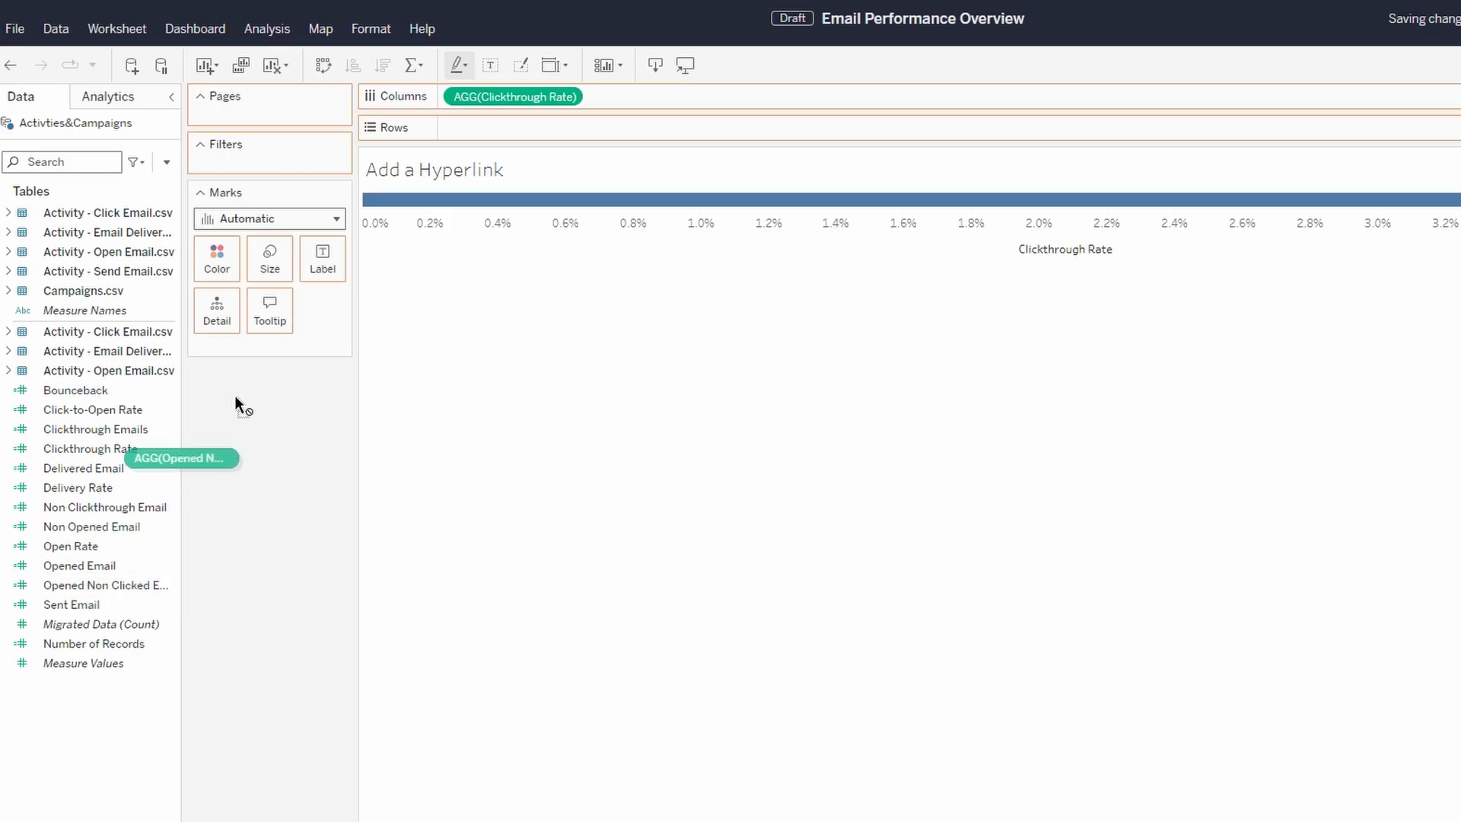
drag(182, 457, 655, 96)
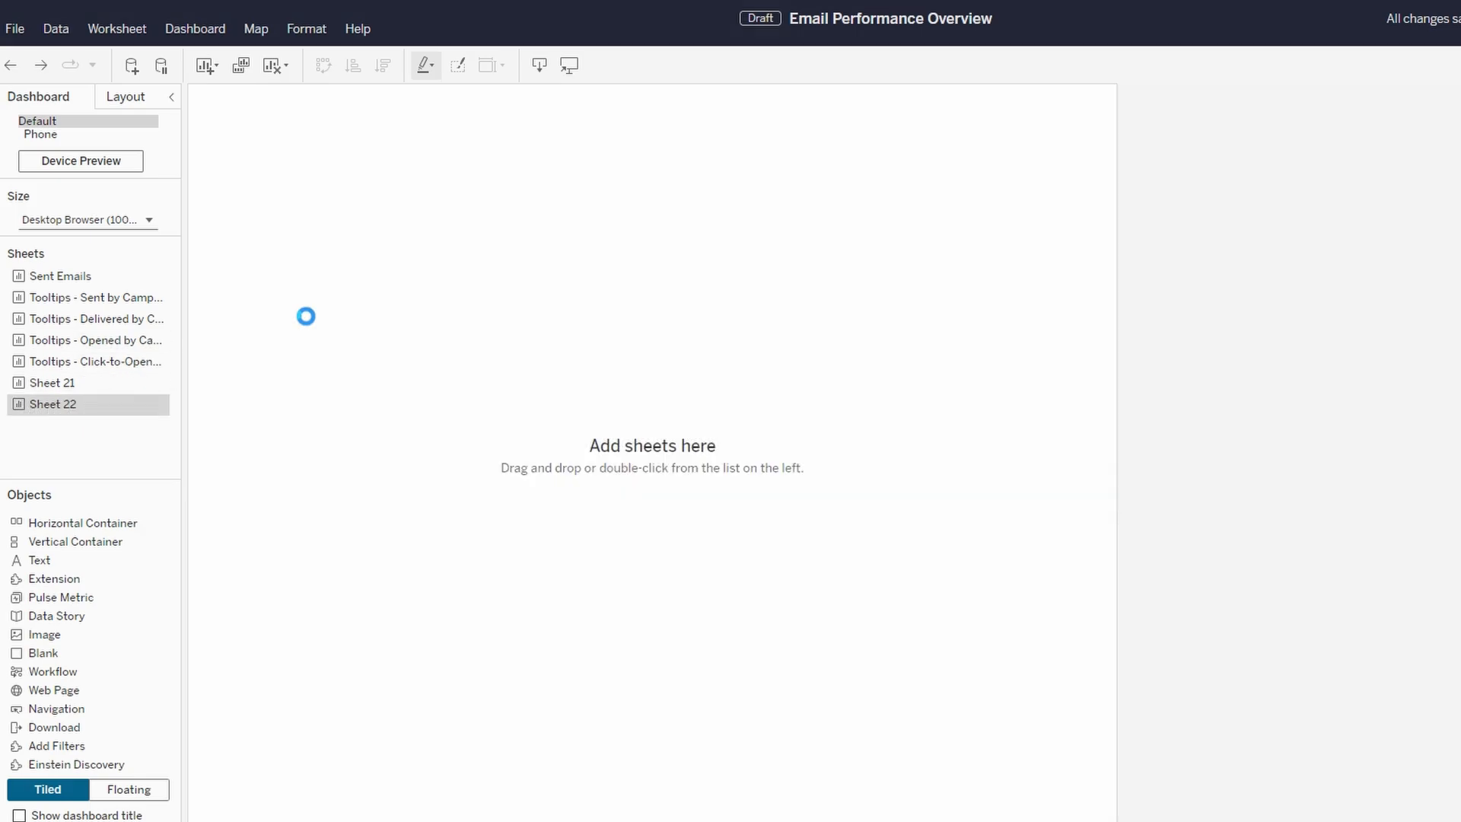
Place the Add a Hyperlink sheet onto the dashboard from the Sheets list
double_click(53, 404)
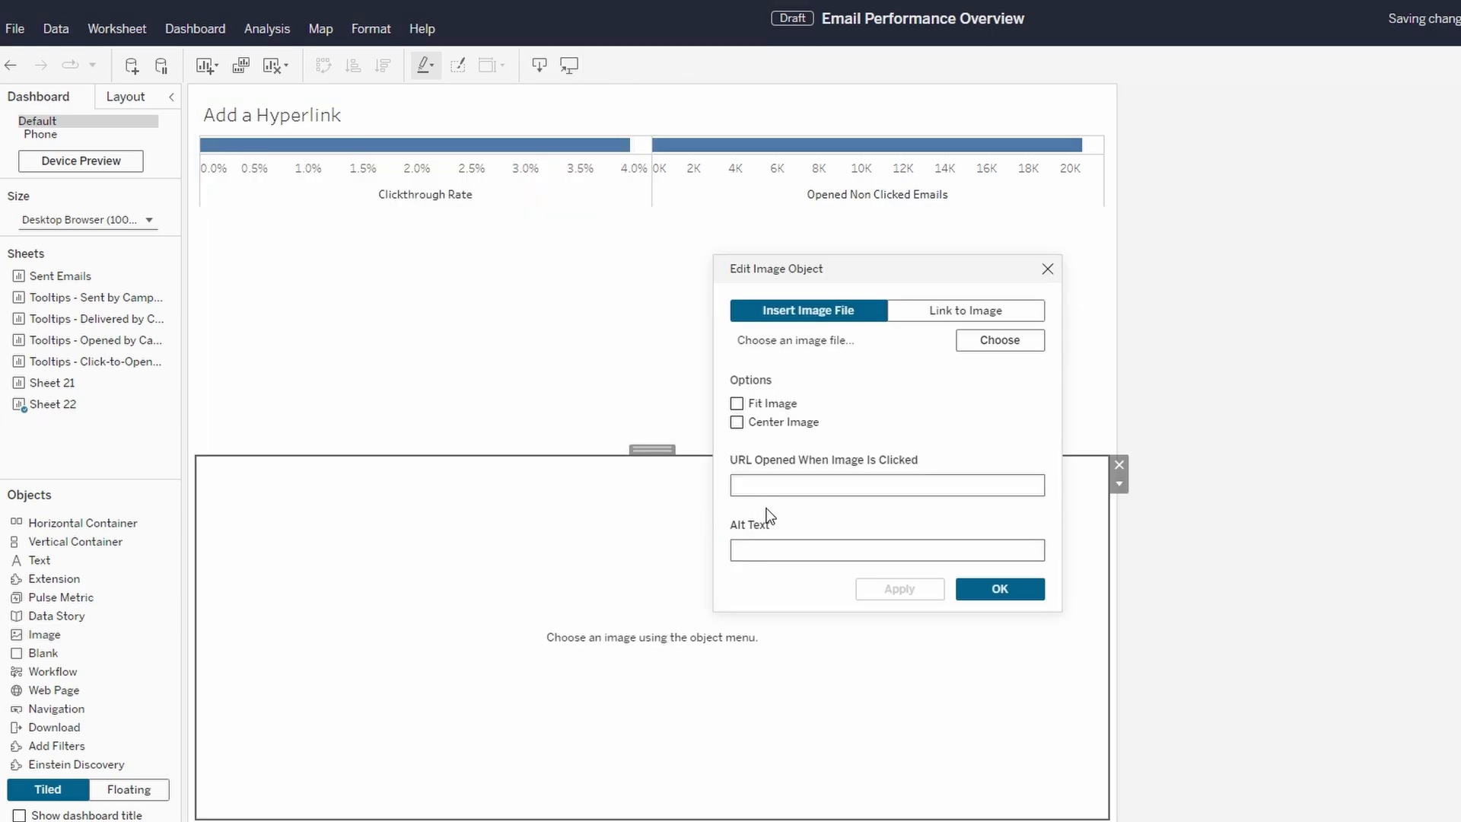
mouse_move(521, 615)
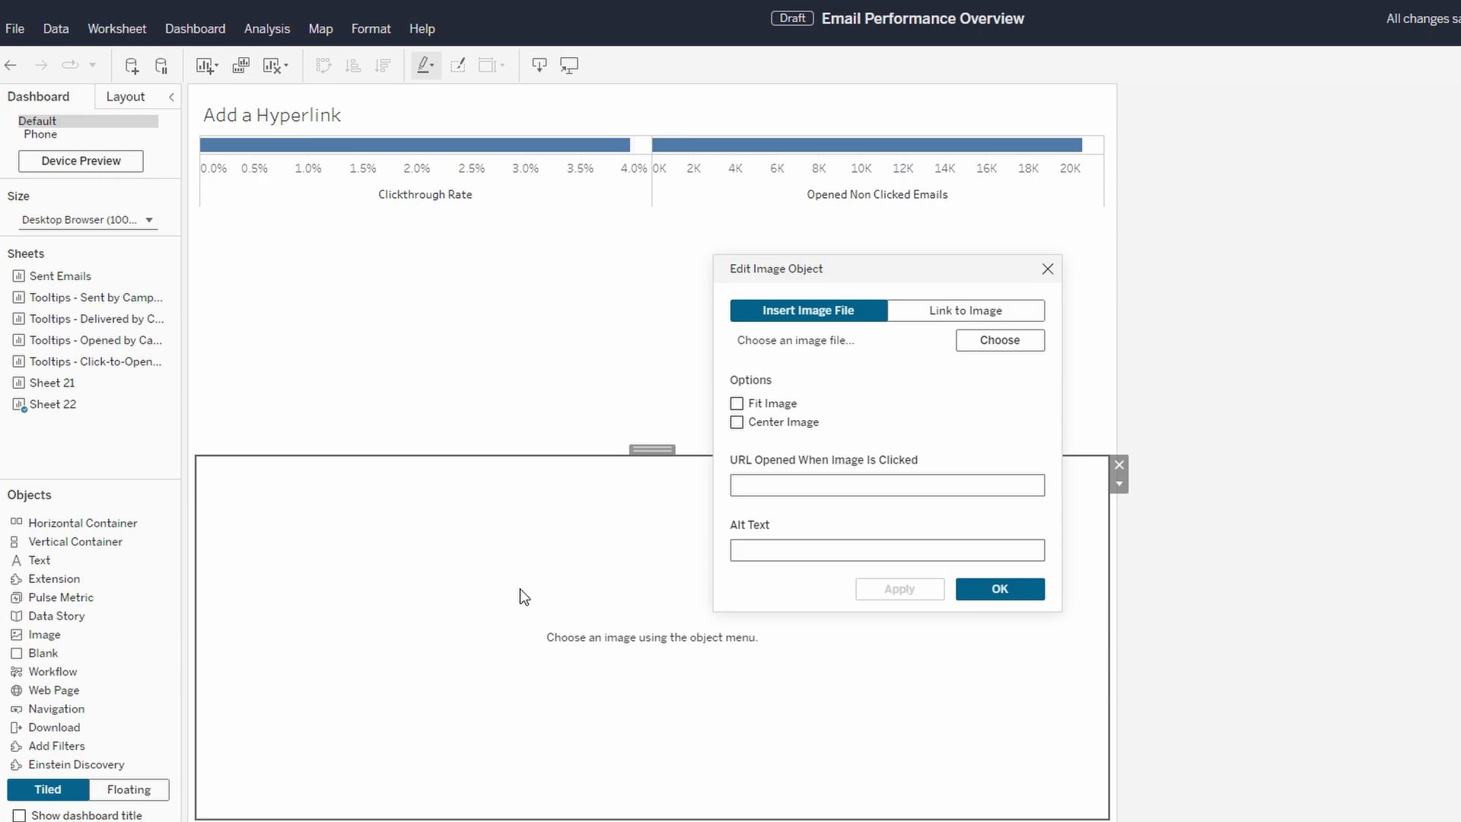
mouse_move(736, 458)
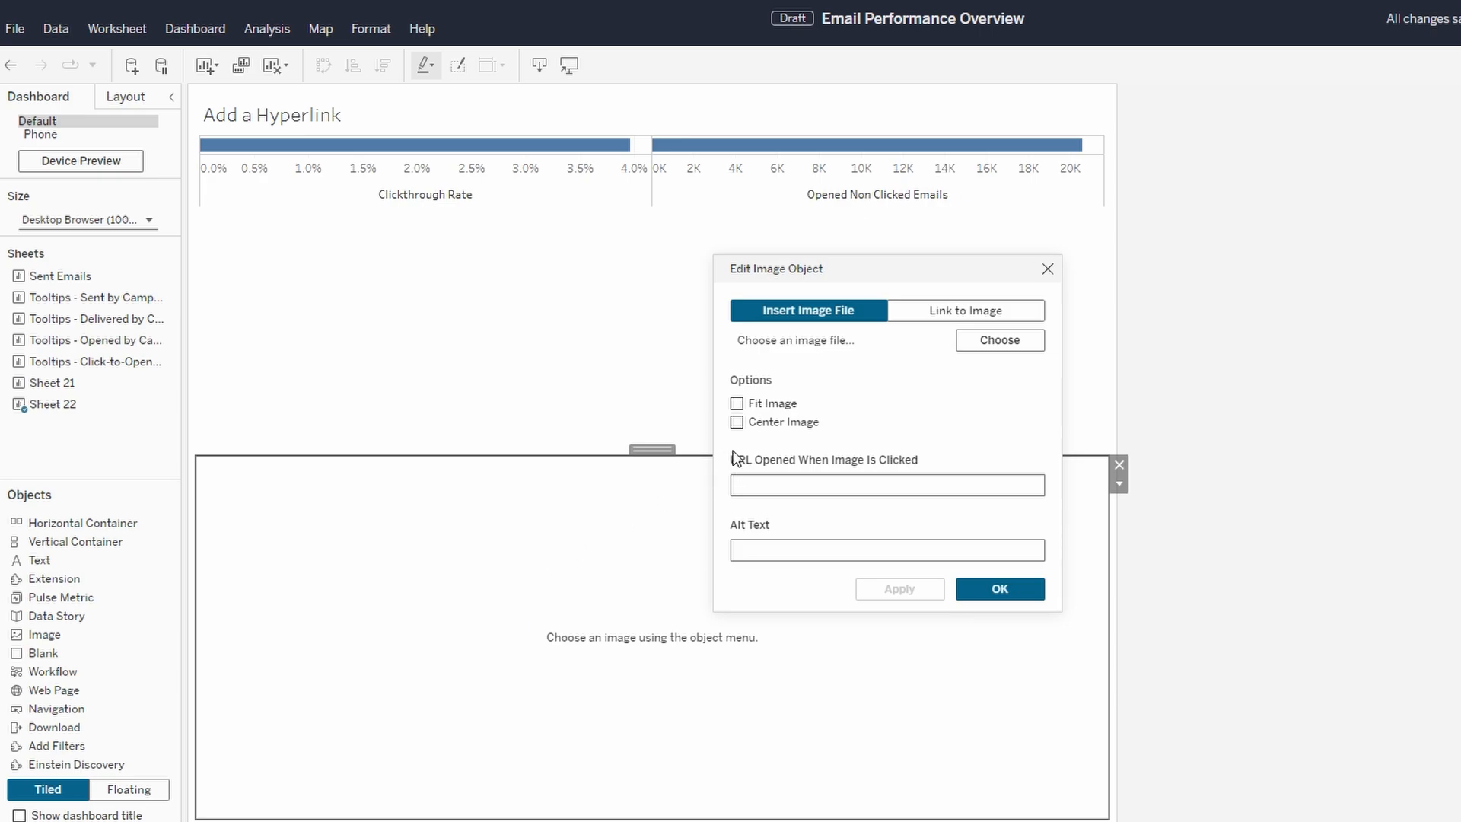
Select the image URL field and turn on Fit Image in Edit Image Object
click(885, 485)
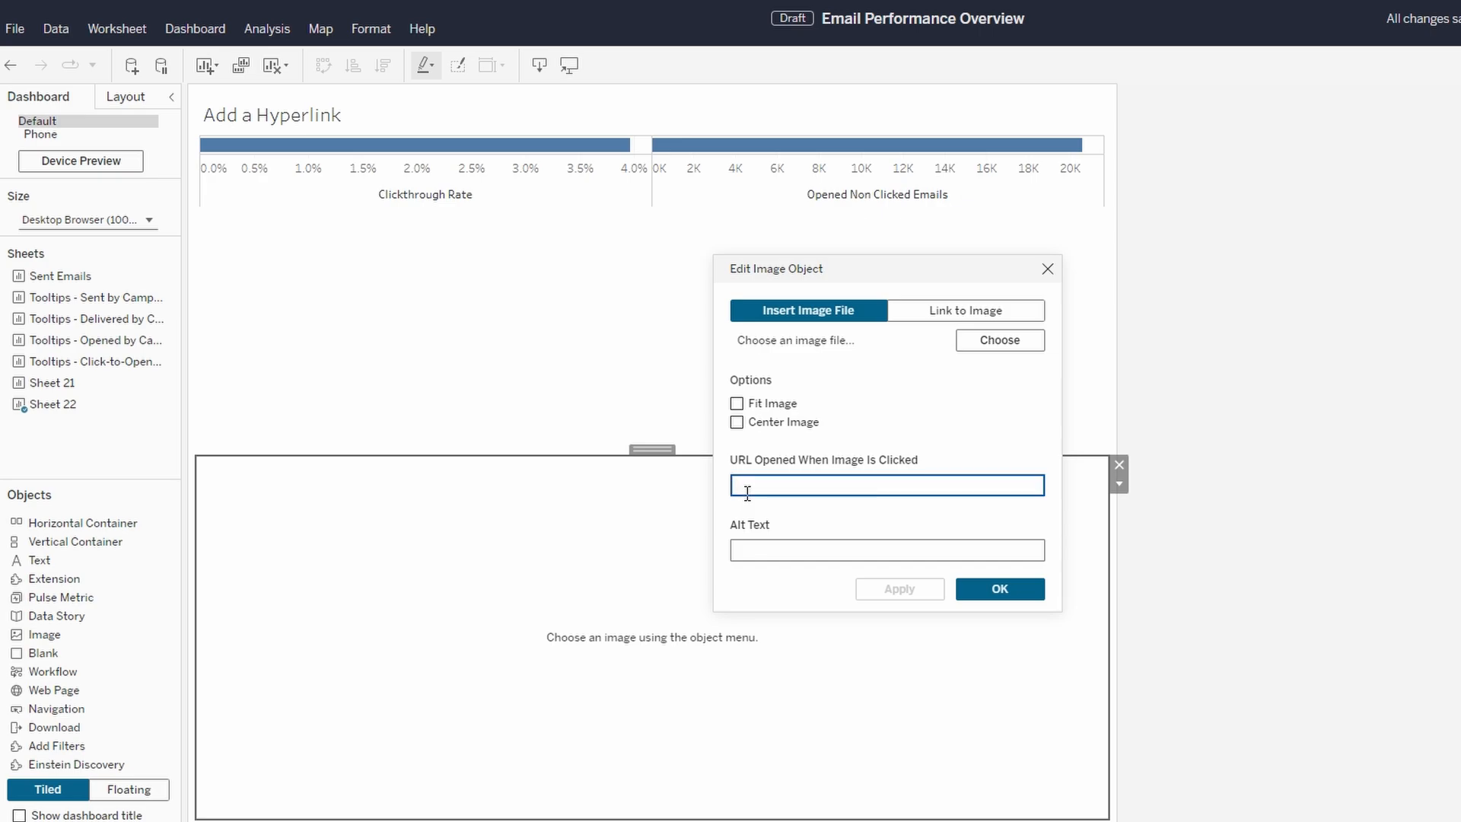
mouse_move(755, 482)
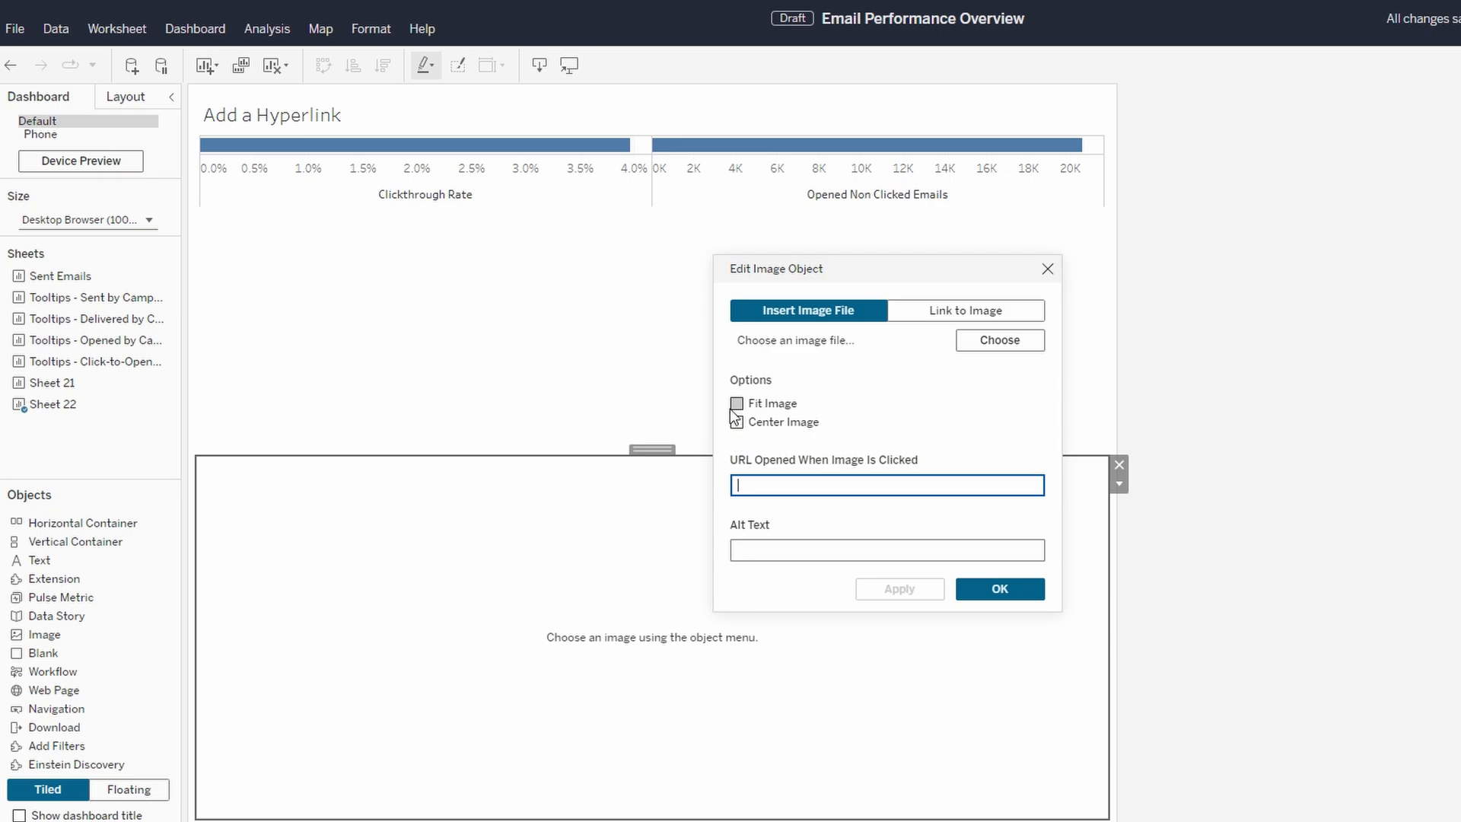
click(736, 422)
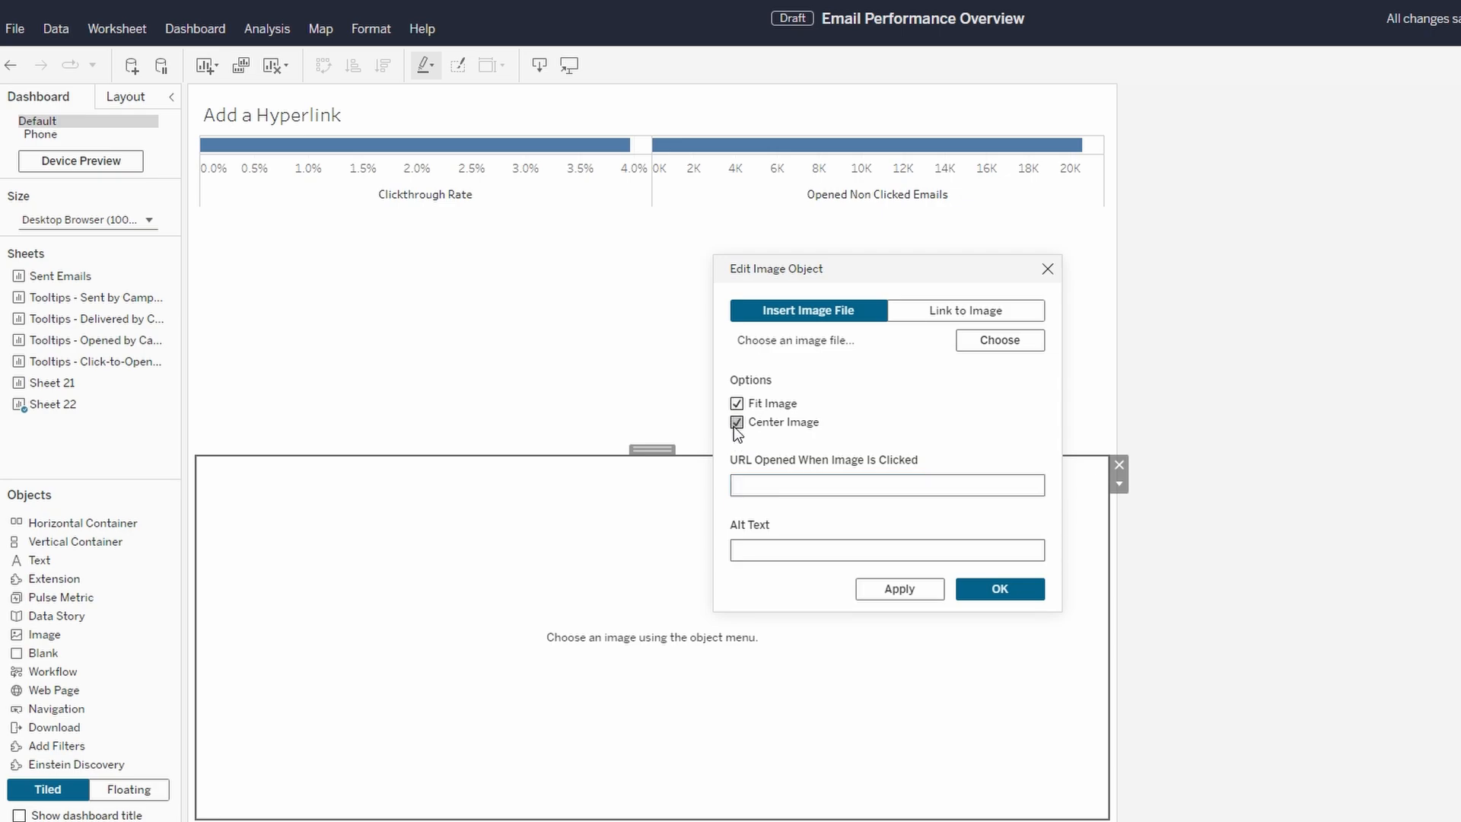